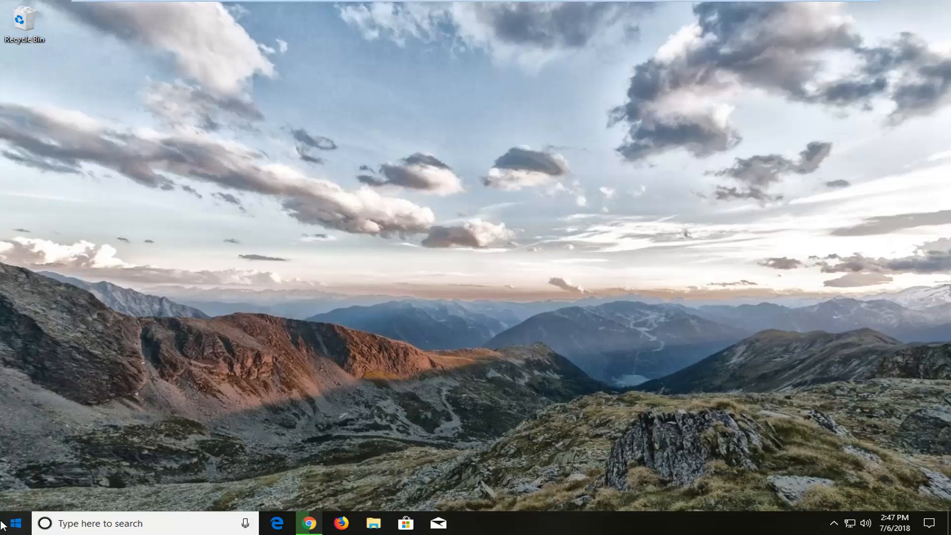
pyautogui.moveTo(15, 523)
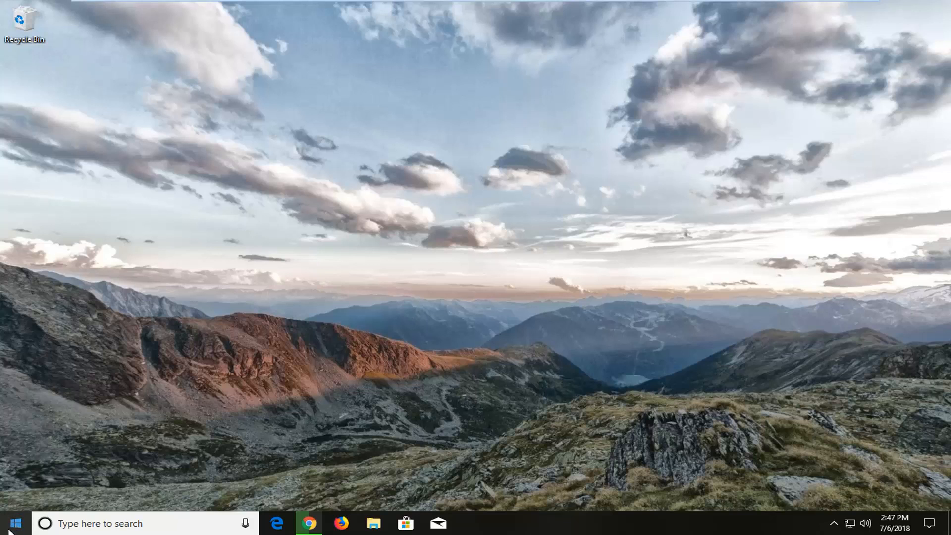
# Search the Start menu for 'sticky keys' to find 'Turn on easy access keys'.
pyautogui.click(12, 523)
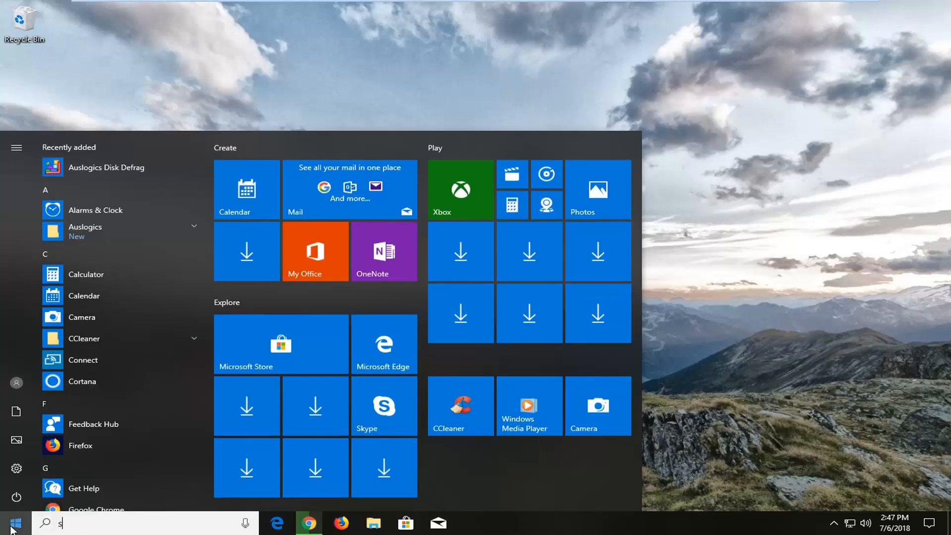
pyautogui.write('ticky')
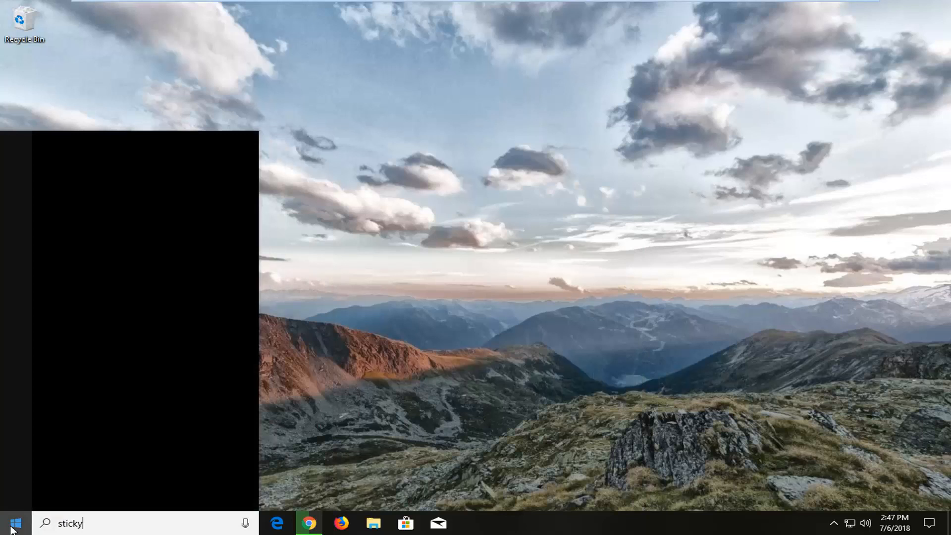
pyautogui.write('keys')
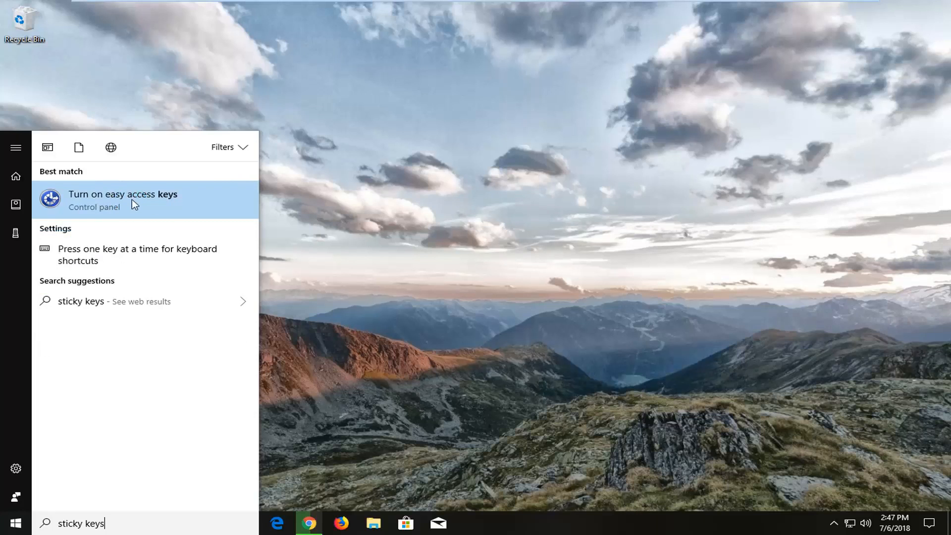
pyautogui.moveTo(133, 204)
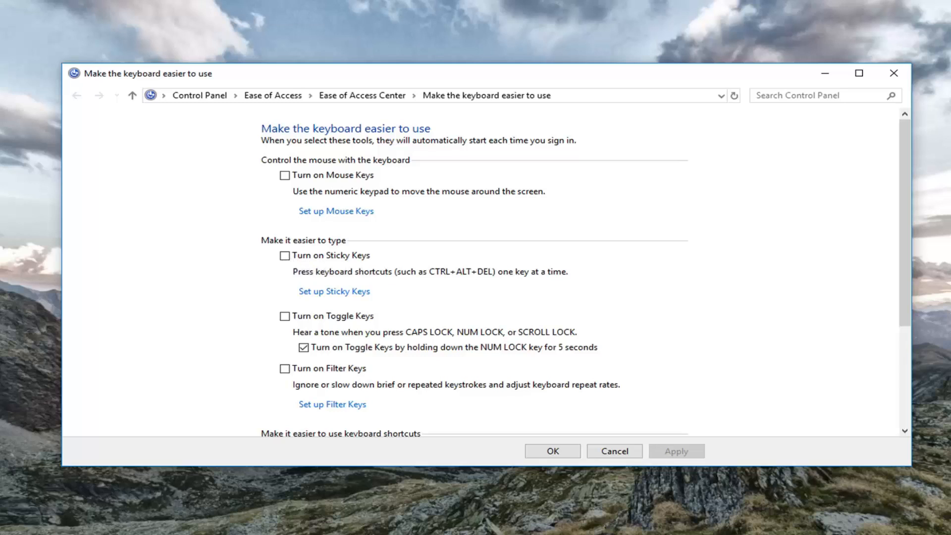
pyautogui.moveTo(223, 155)
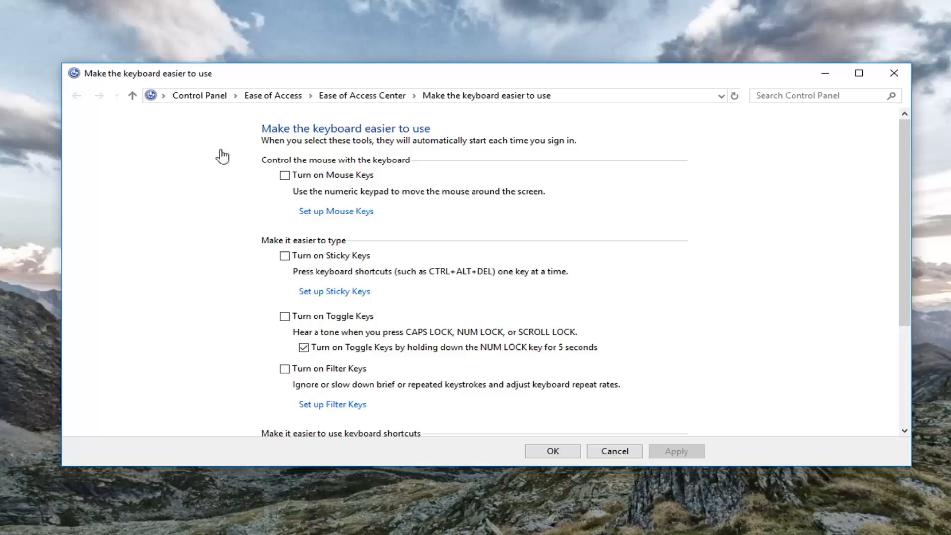
pyautogui.moveTo(284, 254)
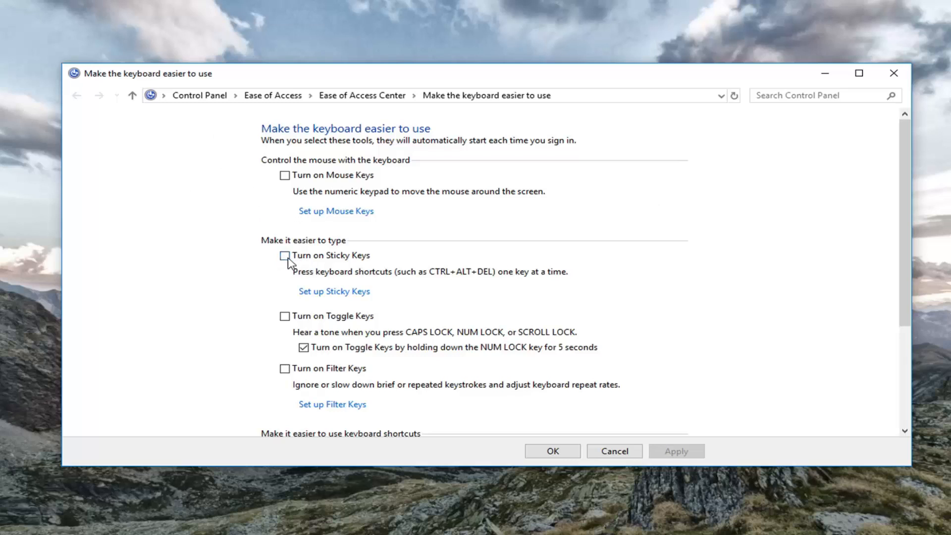
# Toggle 'Turn on Sticky Keys' on then off, and save the keyboard settings with OK.
pyautogui.click(284, 255)
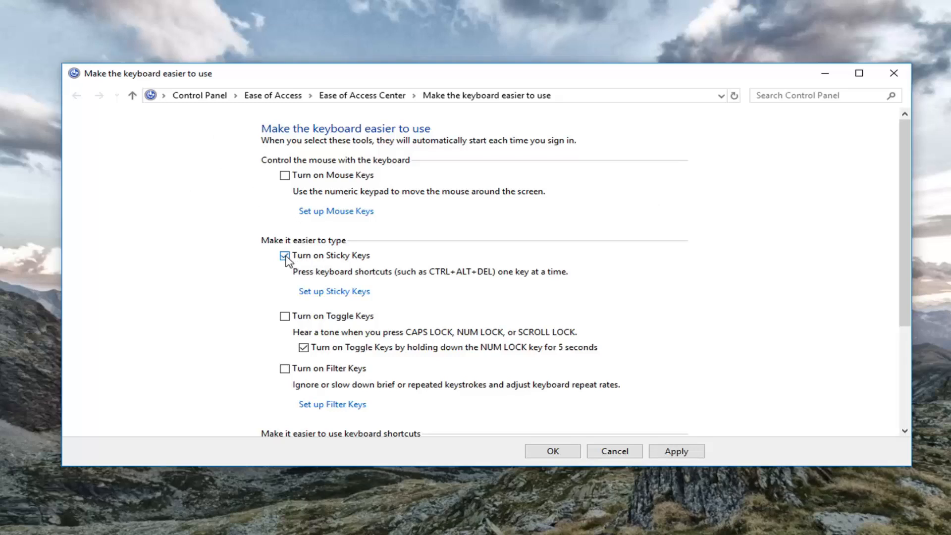
pyautogui.click(284, 254)
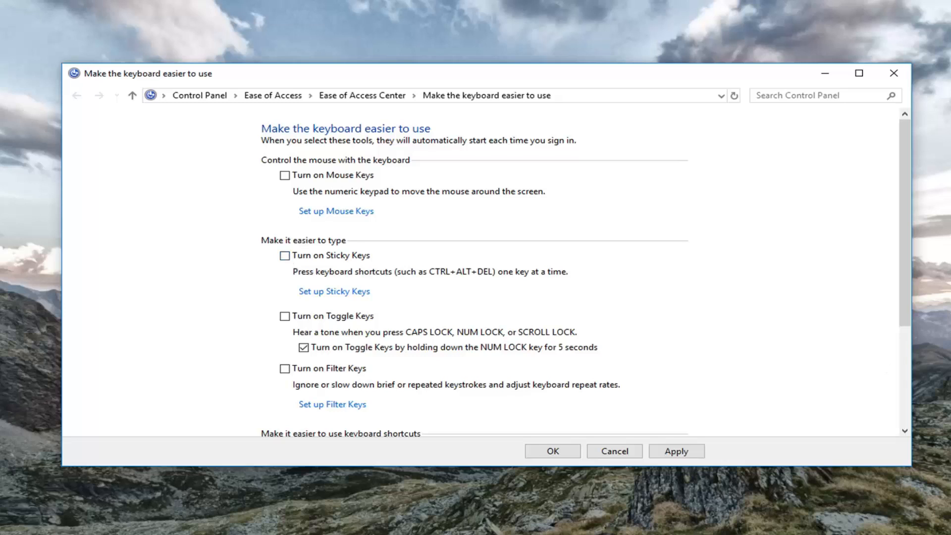
pyautogui.moveTo(639, 351)
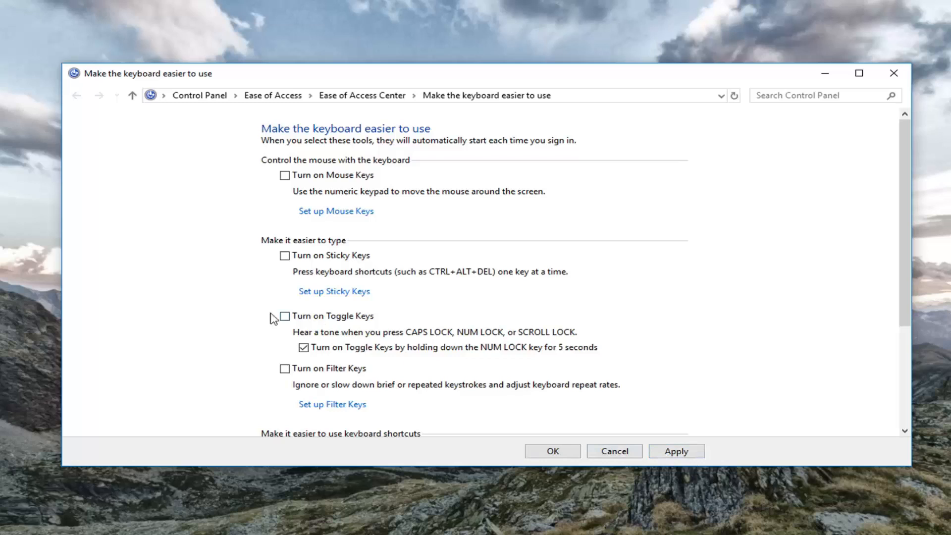
pyautogui.moveTo(761, 364)
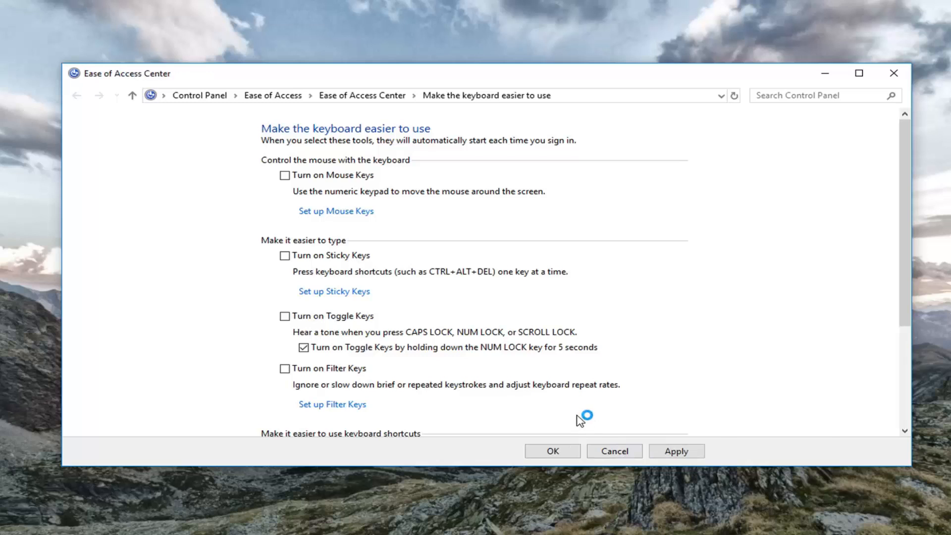
pyautogui.click(551, 450)
pyautogui.write('d')
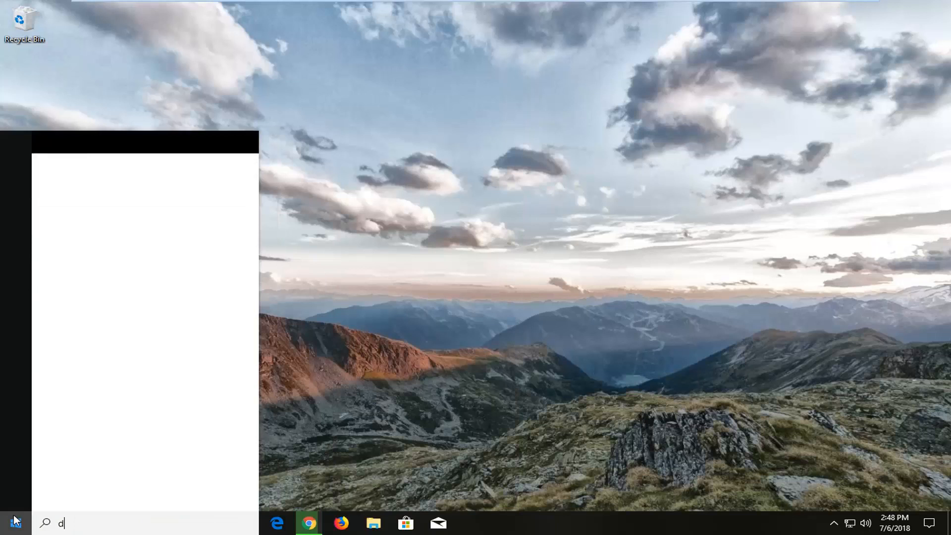
# Search the Start menu for 'device manager' and launch Device Manager.
pyautogui.write('evice ma')
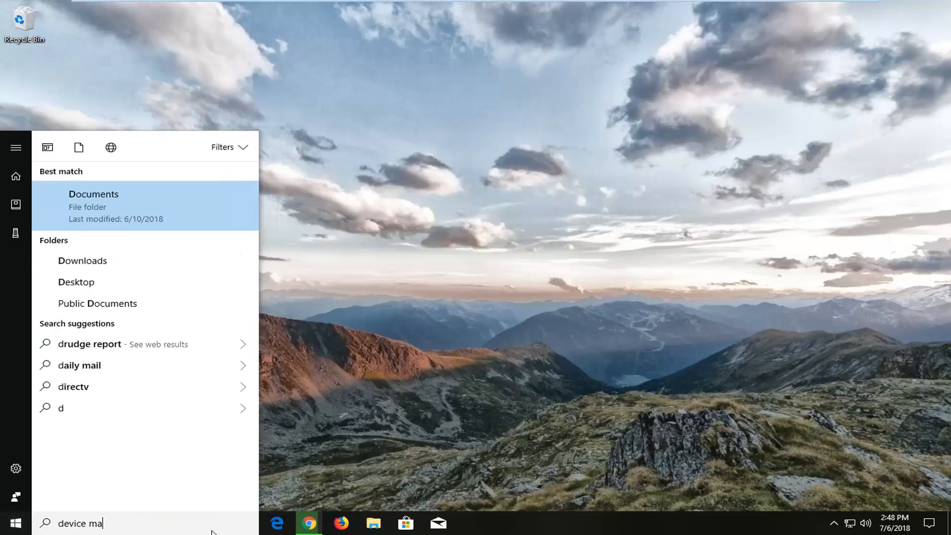
pyautogui.write('nager')
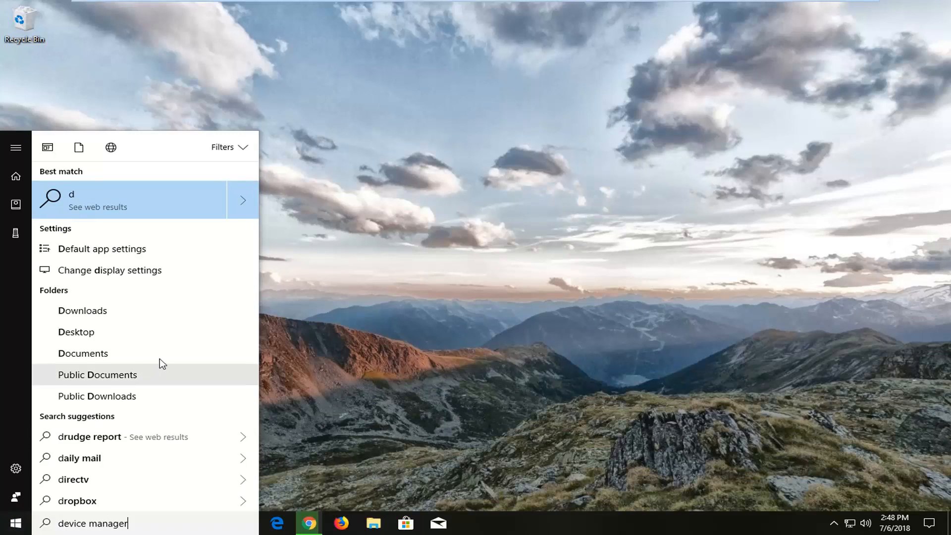
pyautogui.write('device manager')
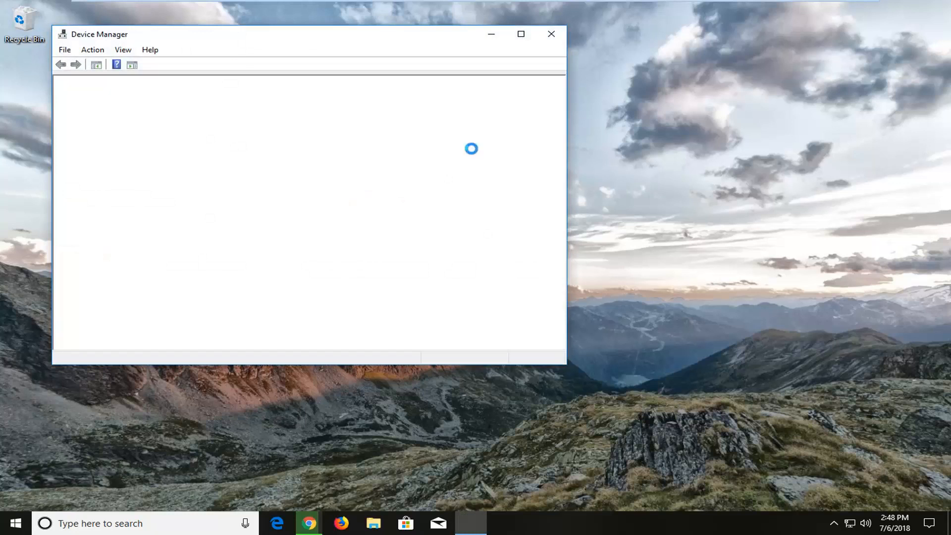
pyautogui.moveTo(358, 40)
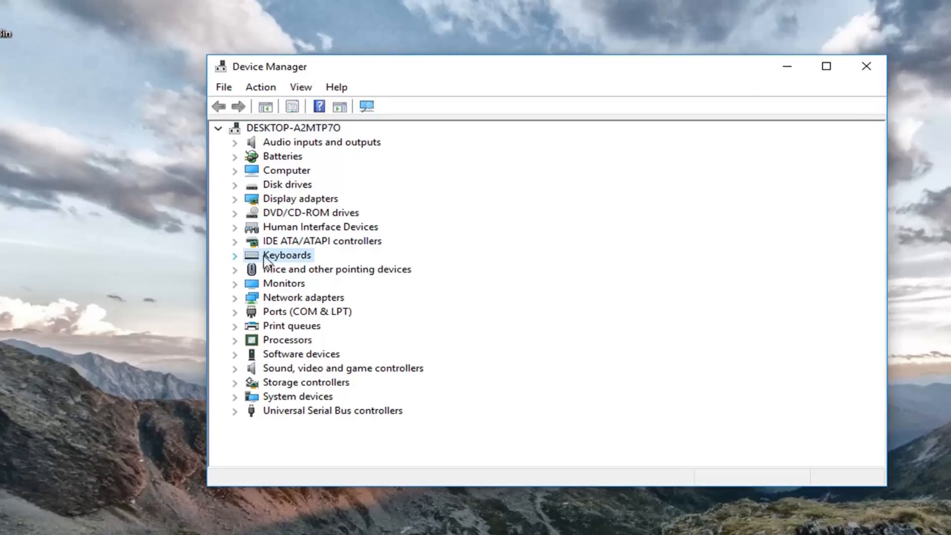
# Expand Keyboards and choose Update driver for the Standard PS/2 Keyboard.
pyautogui.click(234, 255)
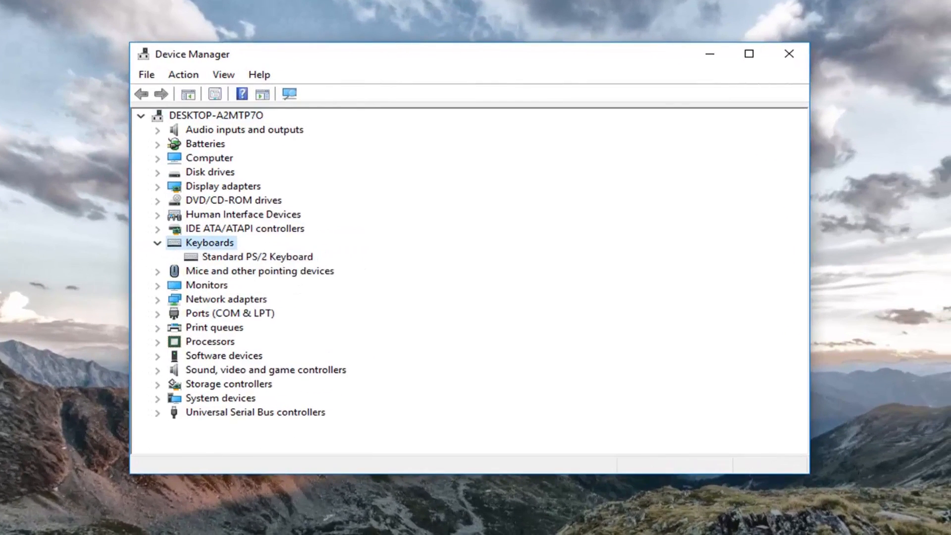
pyautogui.click(257, 256)
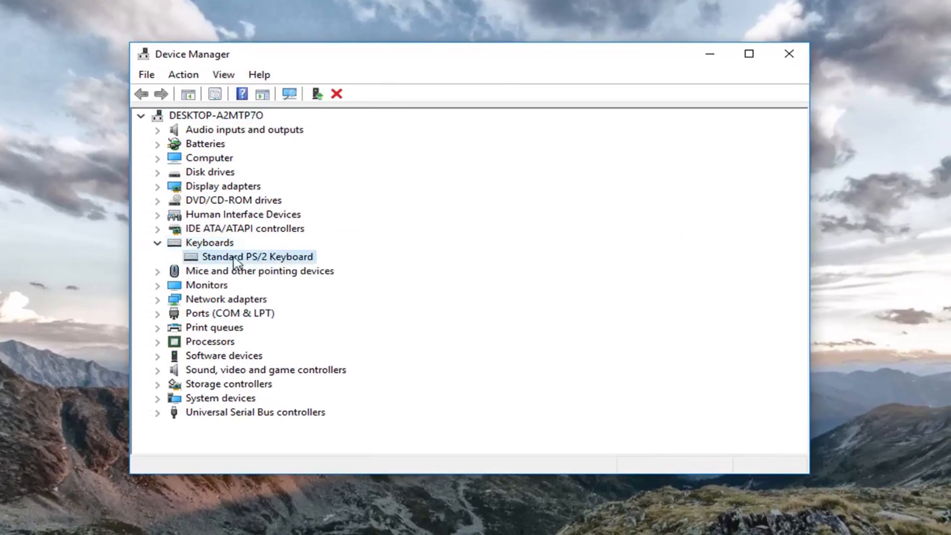
pyautogui.rightClick(257, 256)
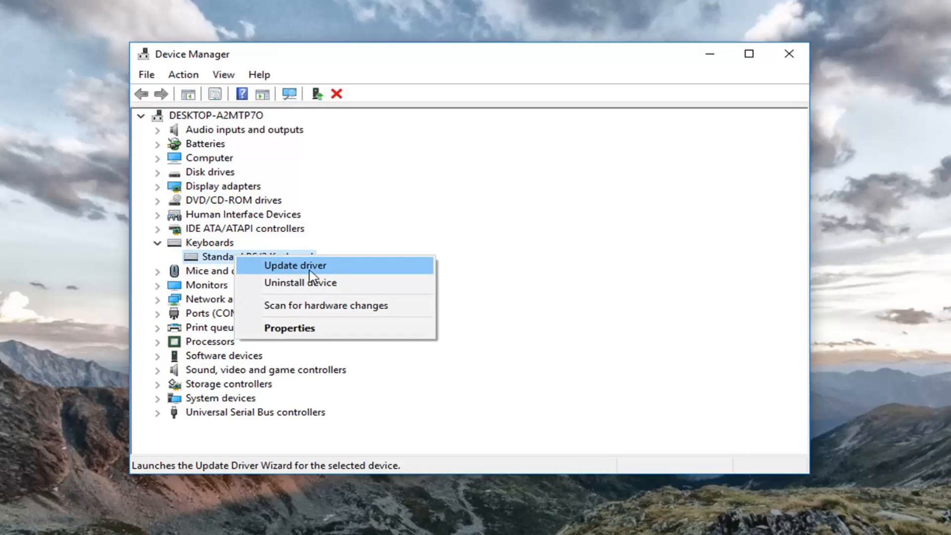
pyautogui.click(295, 265)
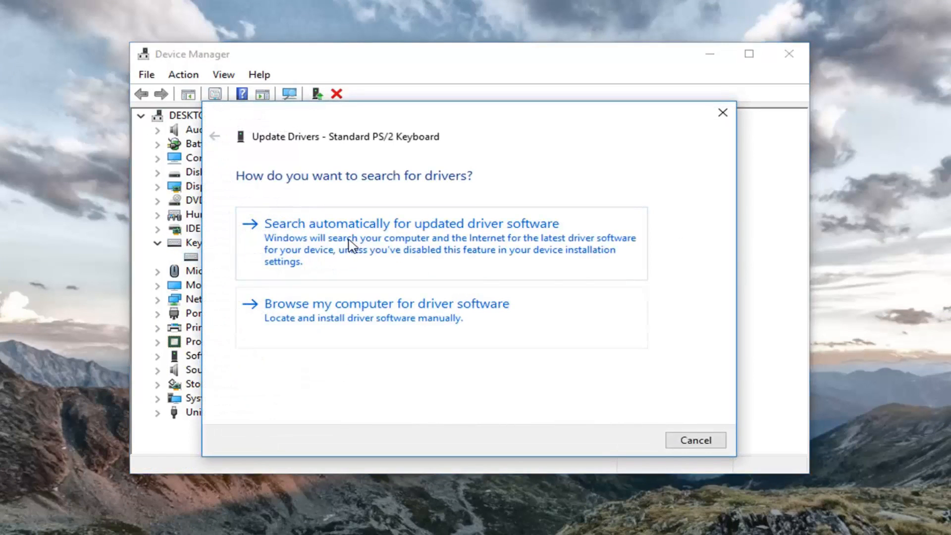